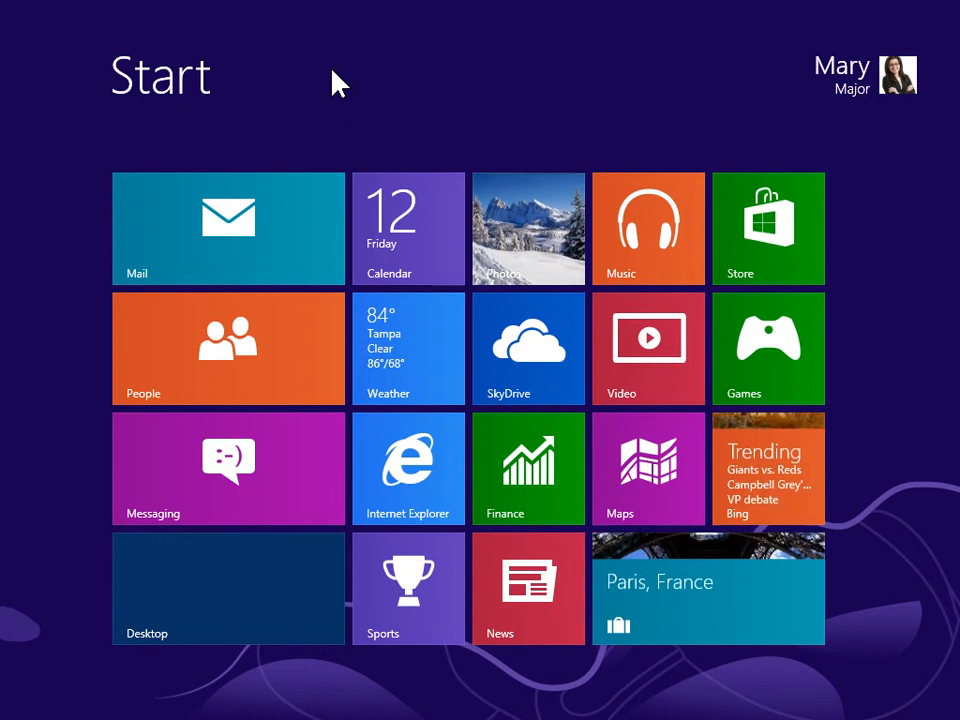
{"action": "mouse_move", "coordinate": [843, 75]}
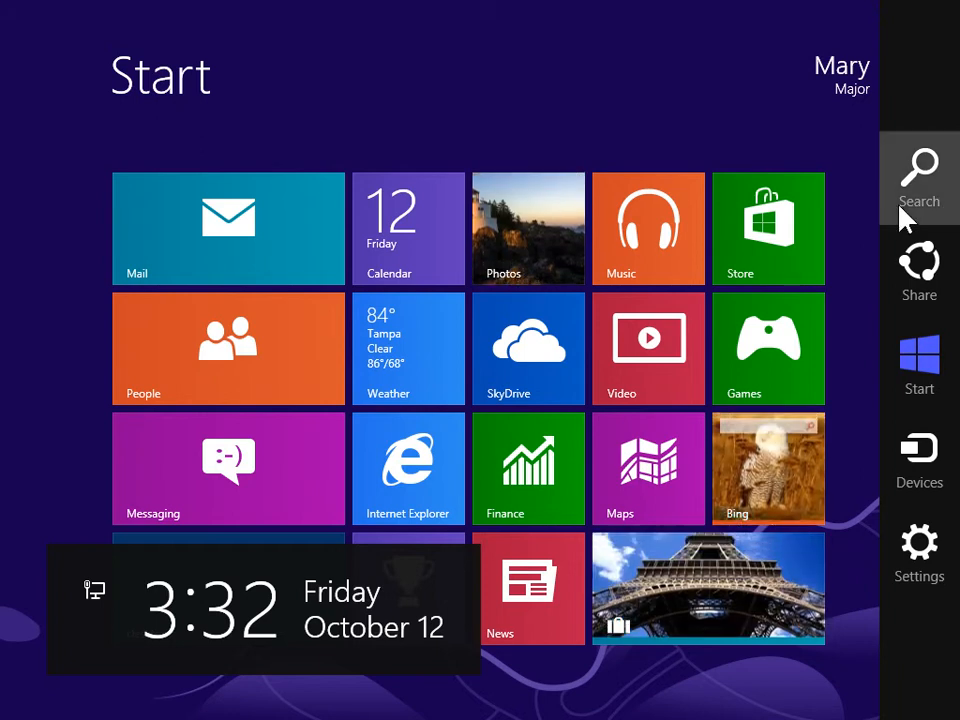
- Open Control Panel and go to the Network and Sharing Center
{"action": "left_click", "coordinate": [918, 178]}
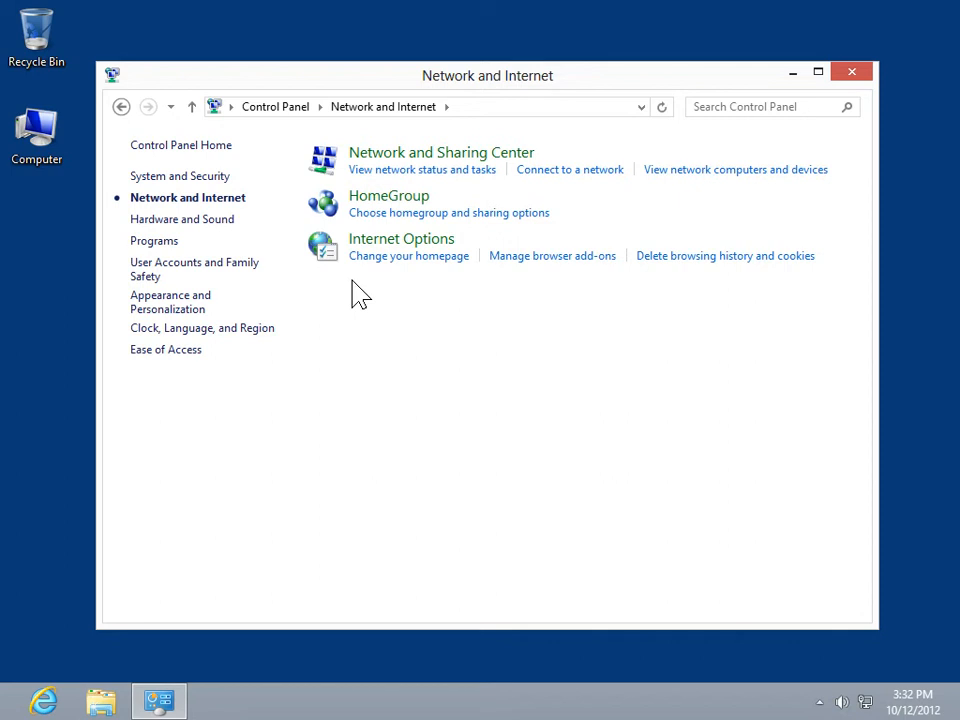
{"action": "mouse_move", "coordinate": [475, 160]}
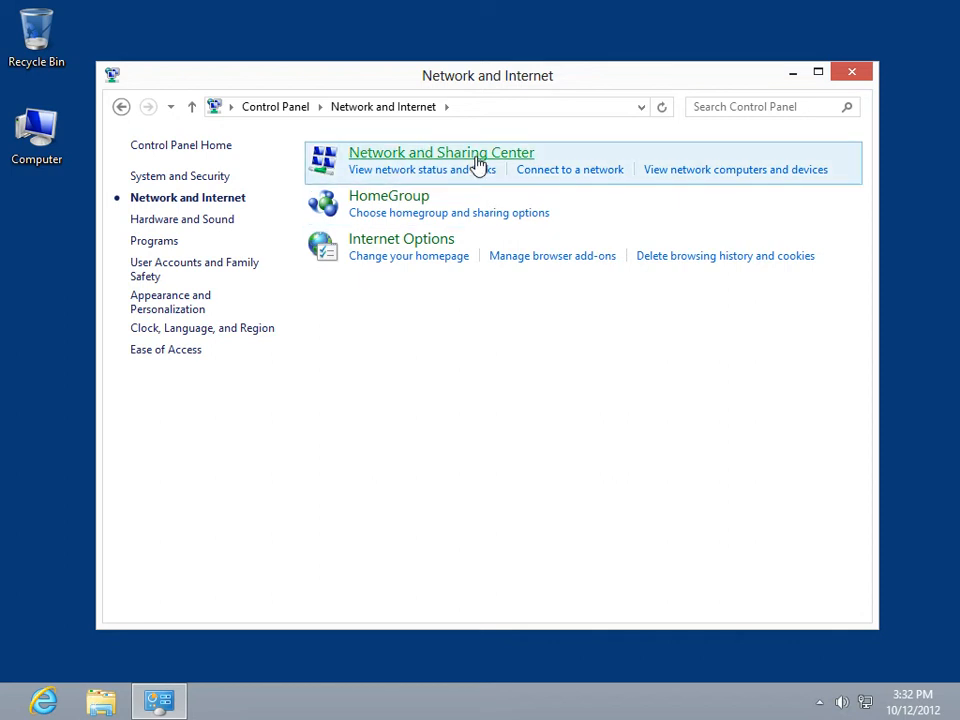
{"action": "left_click", "coordinate": [441, 152]}
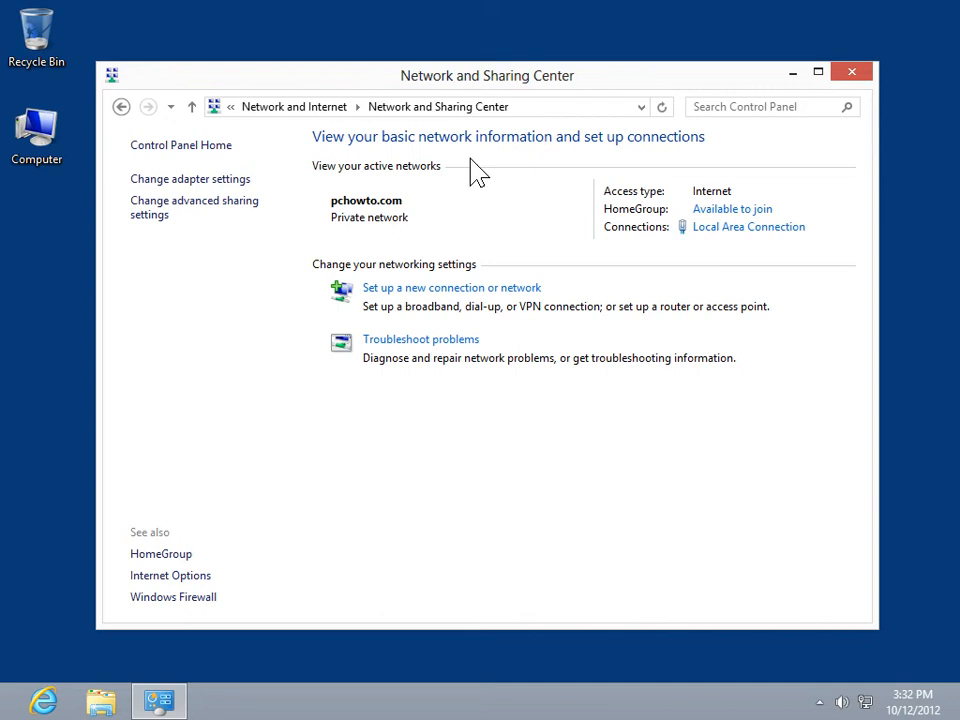
- Open the Properties dialog of the Local Area Connection from the adapter settings
{"action": "left_click", "coordinate": [189, 178]}
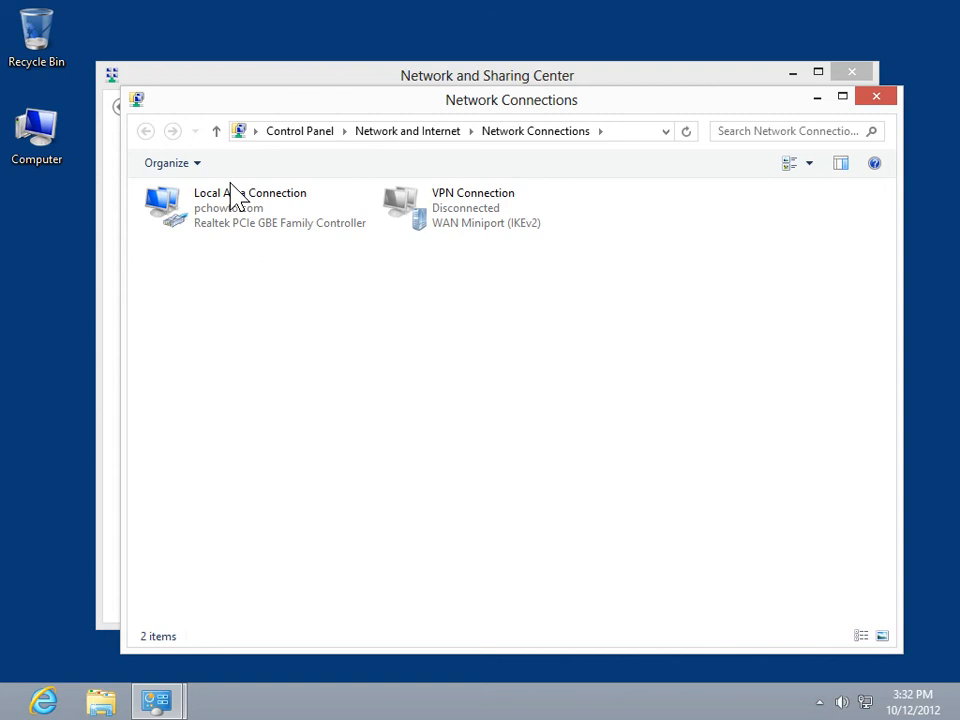
{"action": "right_click", "coordinate": [250, 207]}
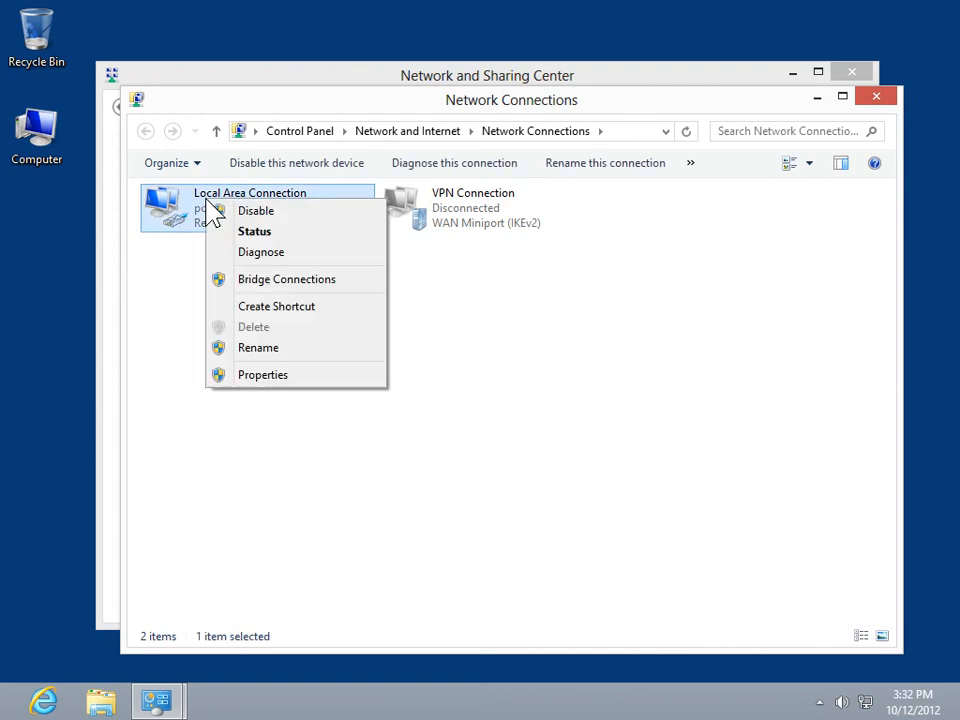
{"action": "mouse_move", "coordinate": [276, 306]}
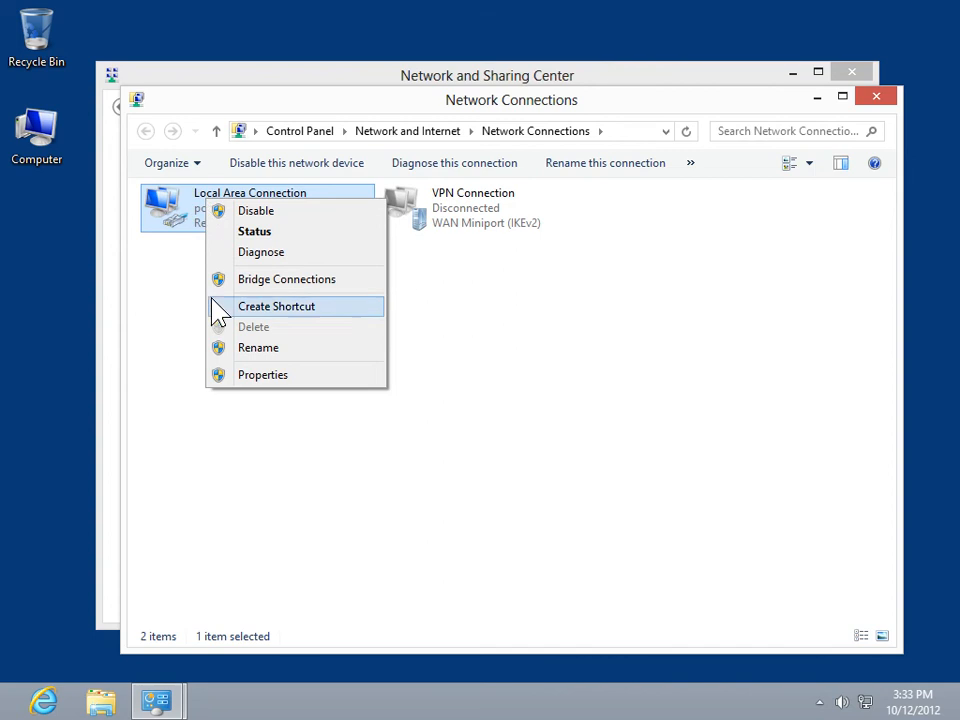
{"action": "left_click", "coordinate": [263, 374]}
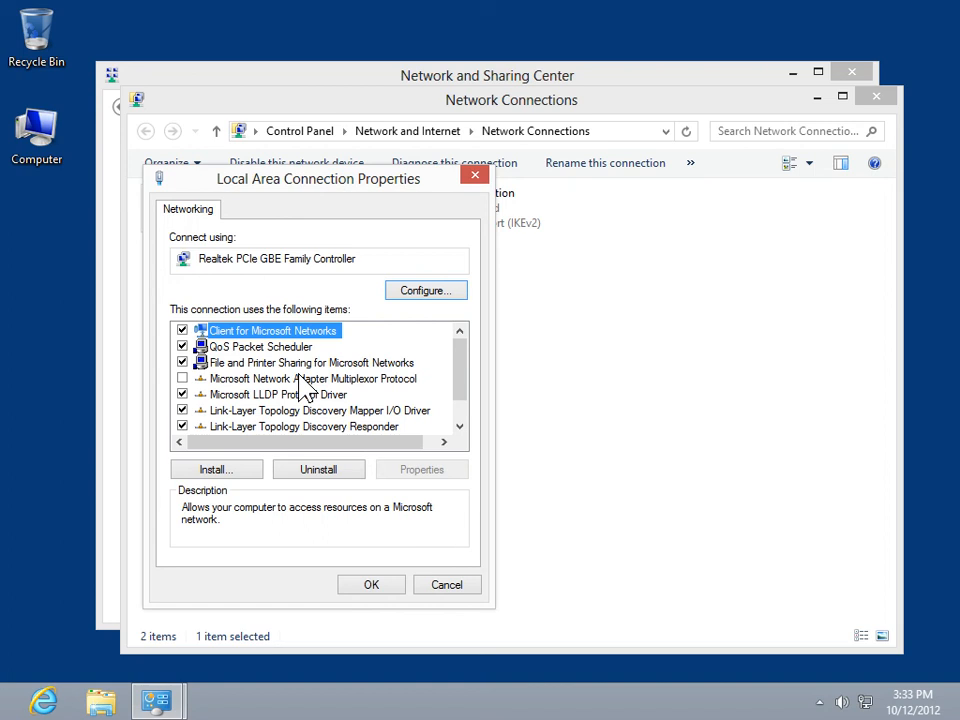
- Choose to install a Protocol and select Hyper-V Extensible Virtual Switch
{"action": "left_click", "coordinate": [216, 469]}
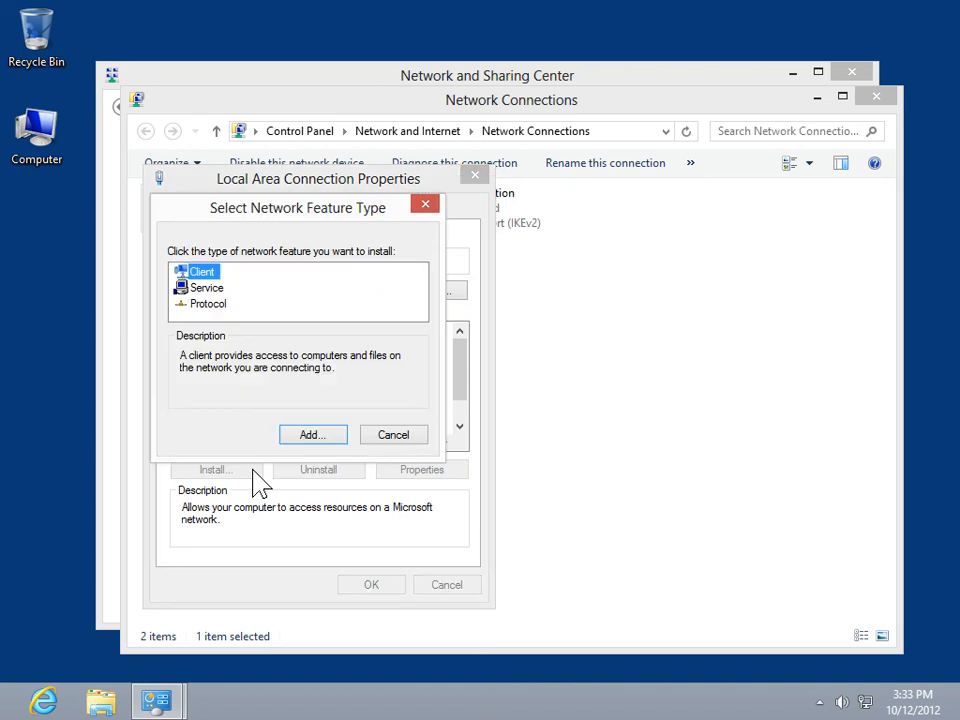
{"action": "mouse_move", "coordinate": [248, 365]}
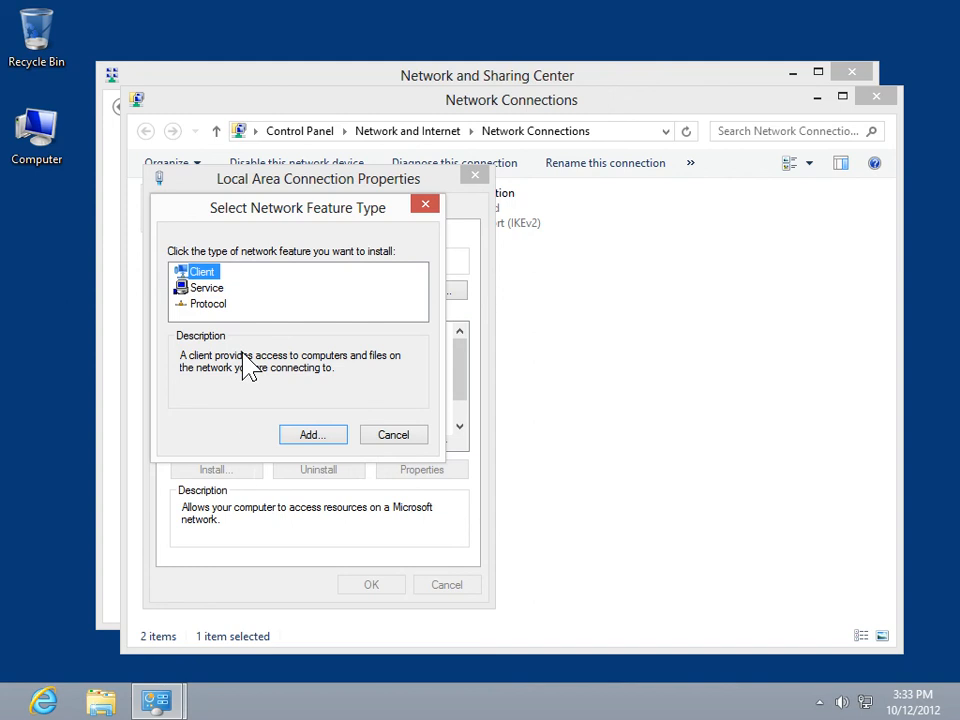
{"action": "left_click", "coordinate": [208, 303]}
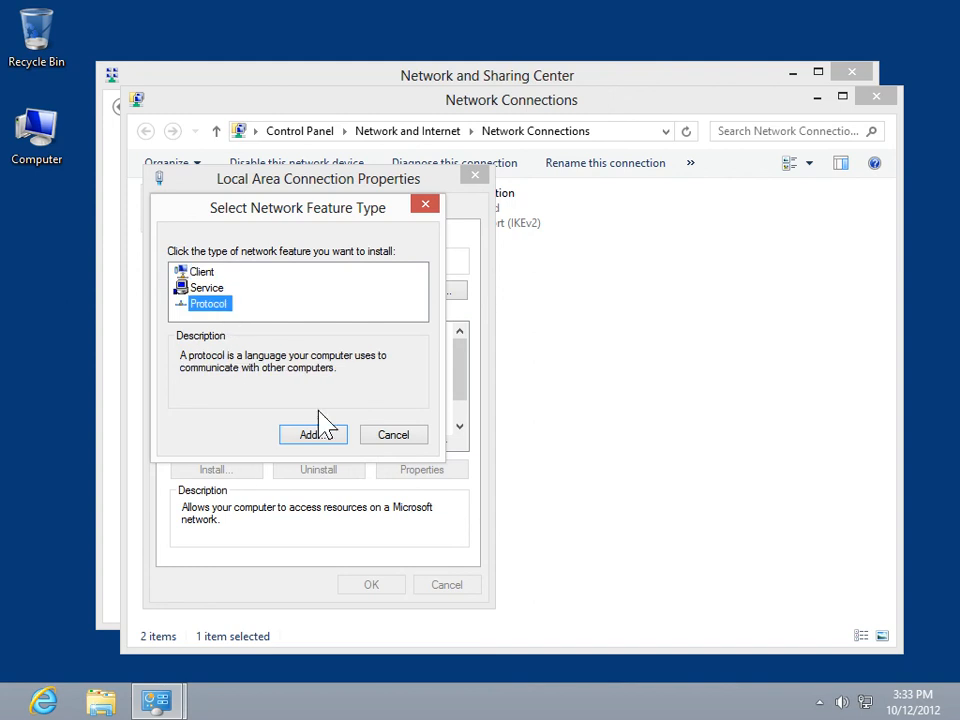
{"action": "left_click", "coordinate": [313, 434]}
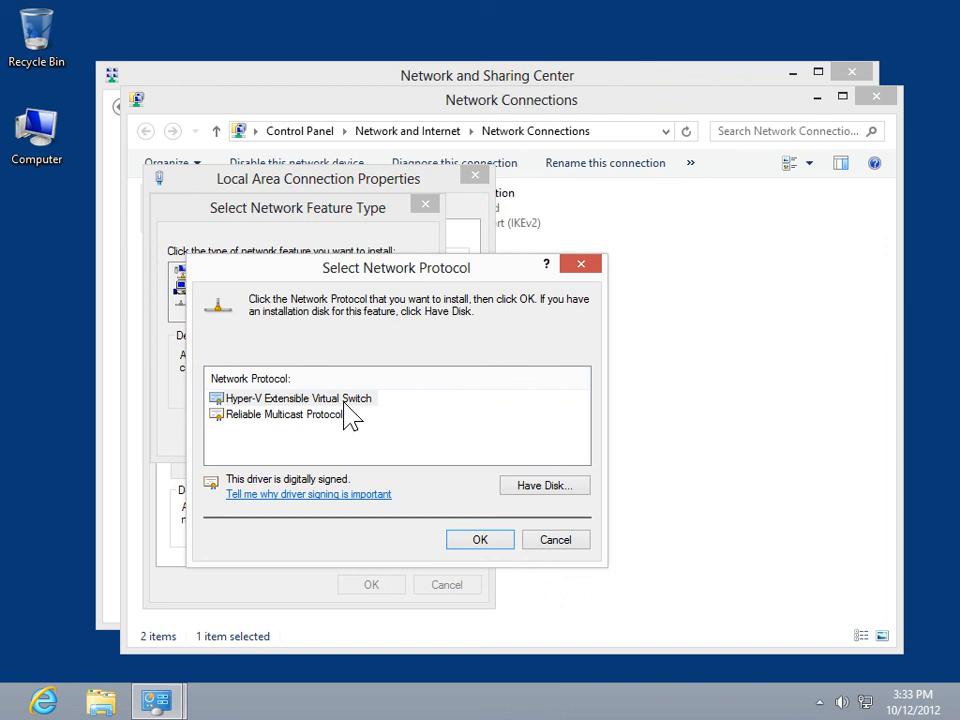
{"action": "left_click", "coordinate": [298, 398]}
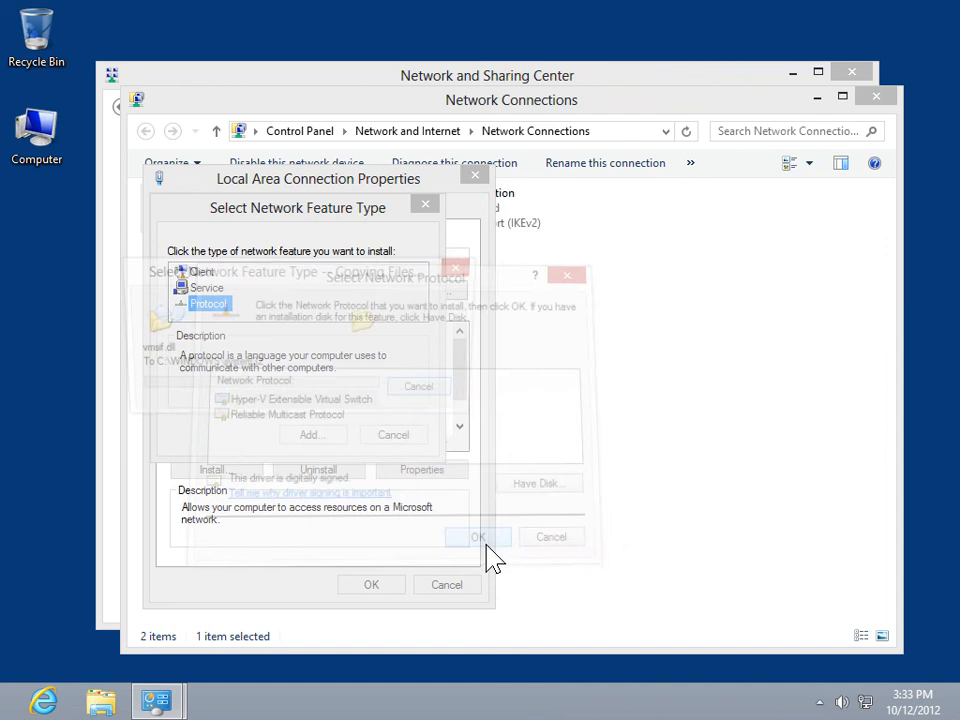
- Confirm installation of Hyper-V Extensible Virtual Switch, adding it unchecked to the items list
{"action": "left_click", "coordinate": [477, 537]}
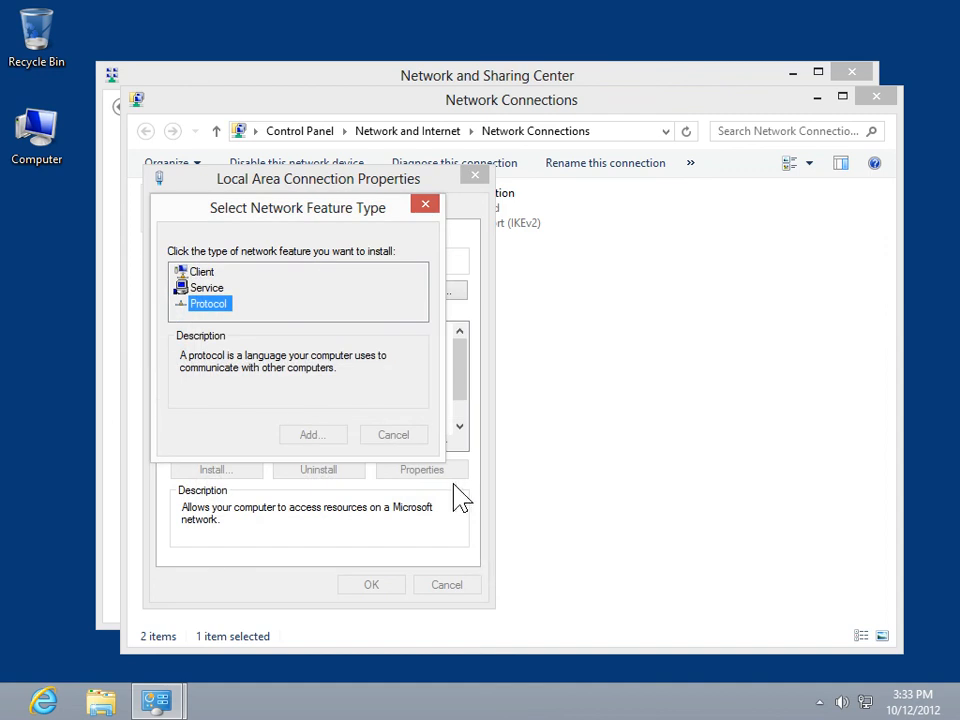
{"action": "mouse_move", "coordinate": [418, 408]}
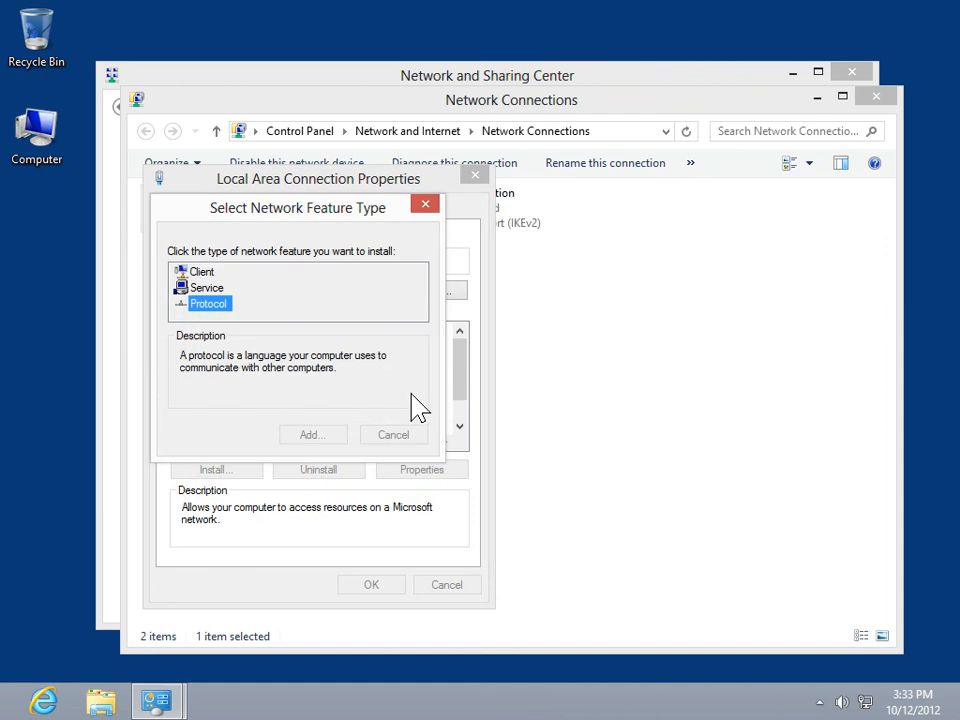
{"action": "left_click", "coordinate": [393, 434]}
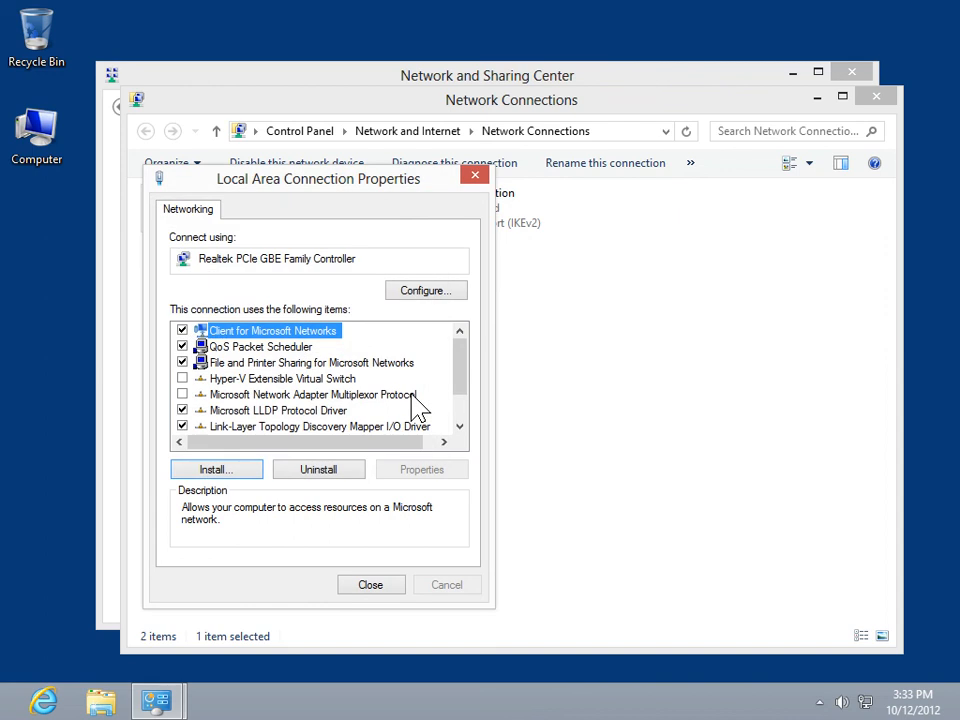